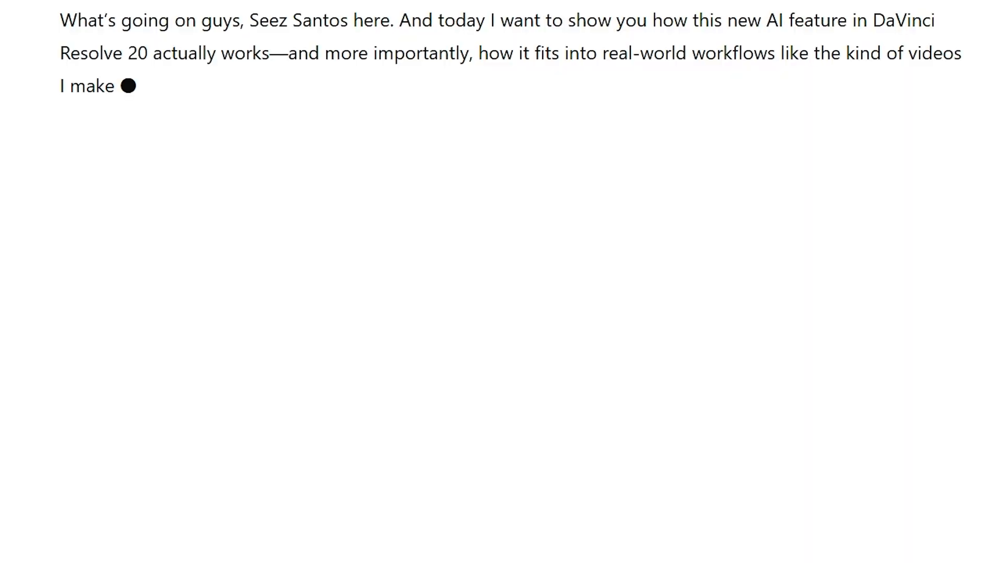
# Step: Begin a new project from the Project Manager, bringing up the naming dialog
pyautogui.click(29, 8)
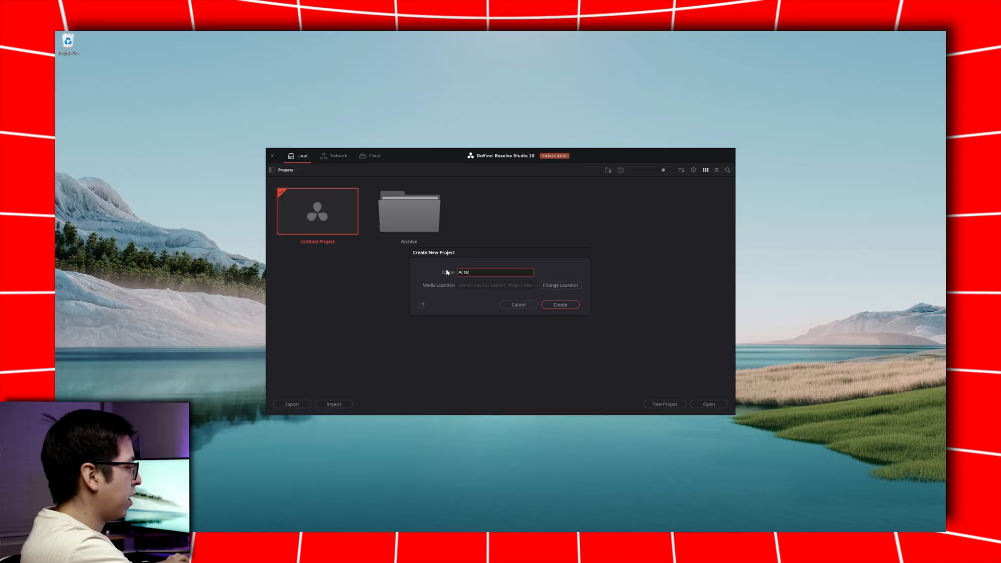
# Step: Create the 'AI test' project and add the footage clip to the Master bin
pyautogui.click(559, 304)
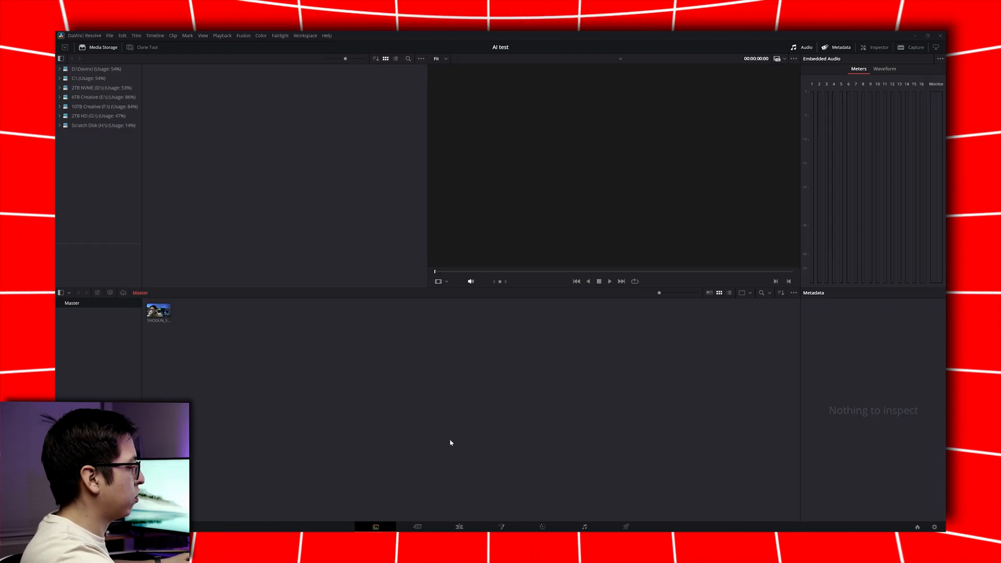
# Step: Preview SHOGUN_S001_S001_T029.MOV, inspect its metadata, and move to the Cut page
pyautogui.doubleClick(158, 312)
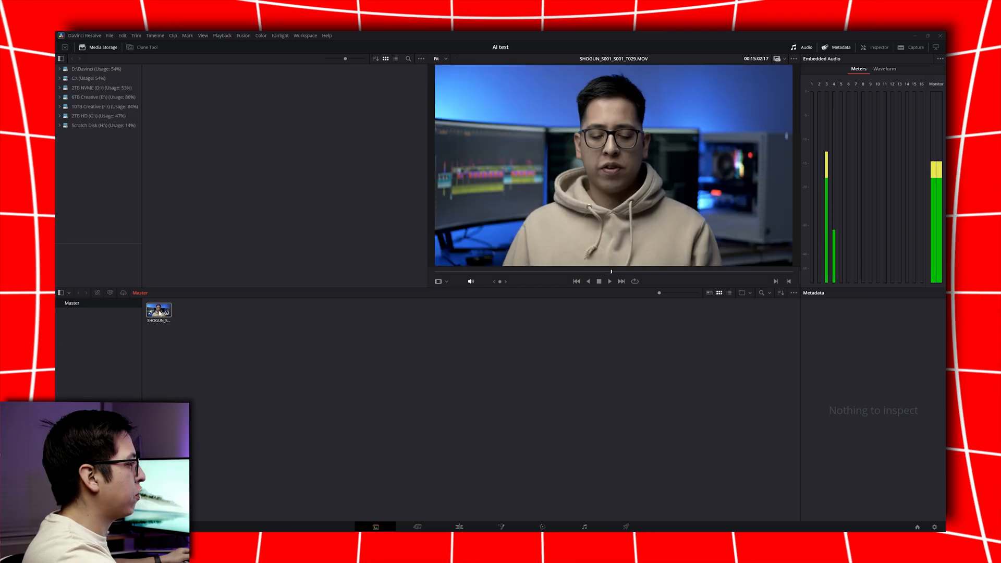
pyautogui.click(158, 310)
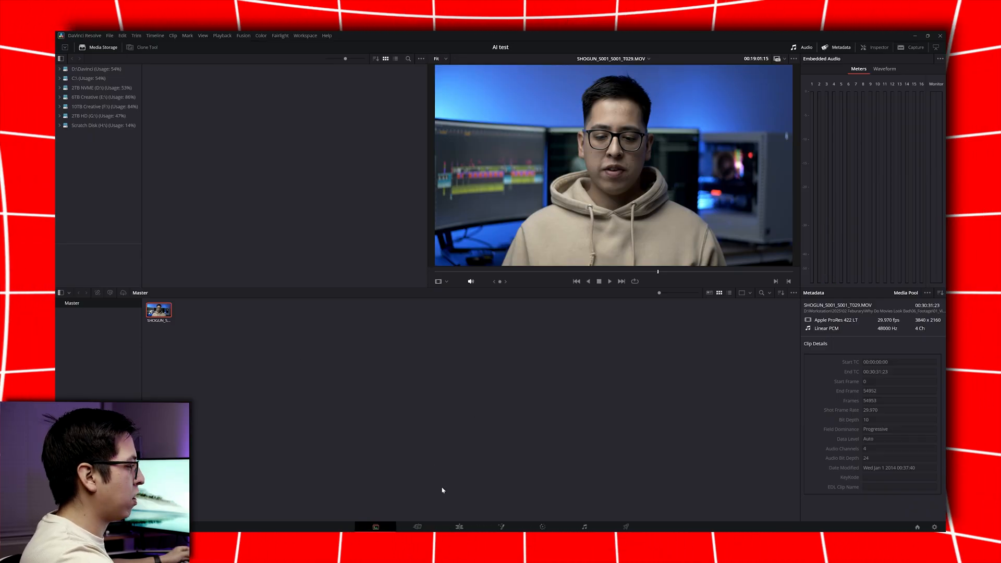
pyautogui.click(417, 526)
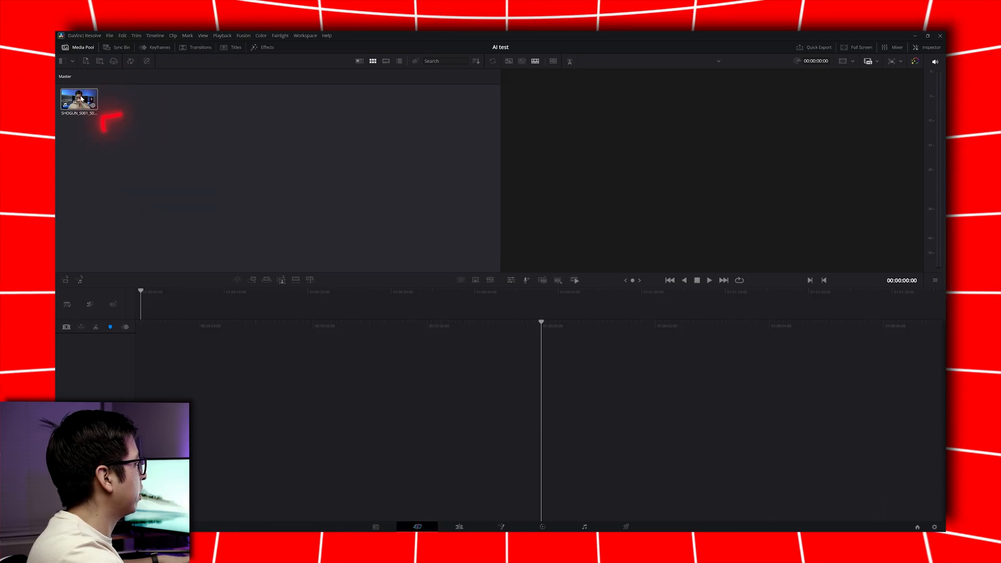
# Step: Launch Create New Timeline Using IntelliScript from the clip's AI Tools menu
pyautogui.rightClick(78, 101)
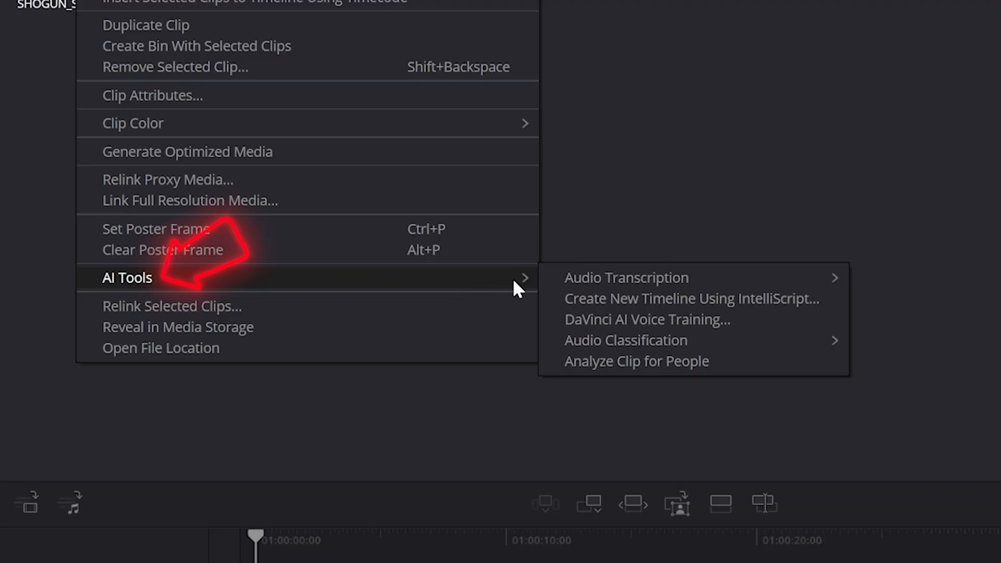
pyautogui.moveTo(607, 300)
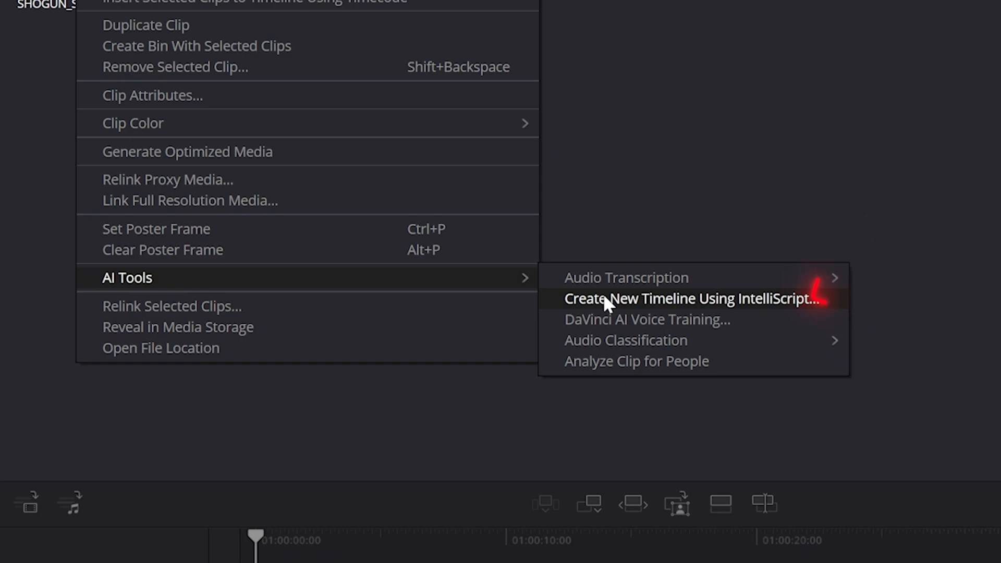
pyautogui.click(689, 298)
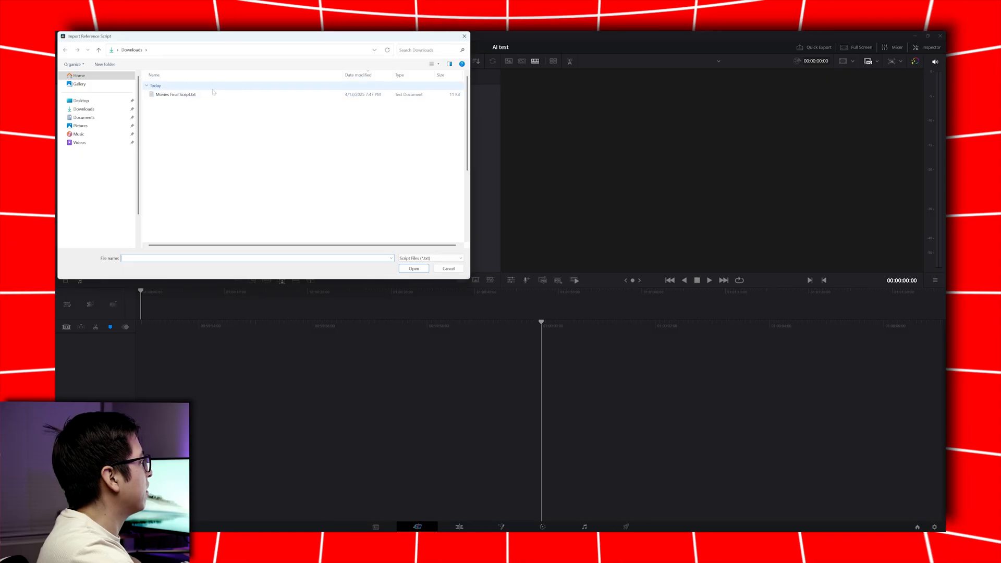
# Step: Load the .txt script from Downloads so IntelliScript generates Timeline 1
pyautogui.click(176, 93)
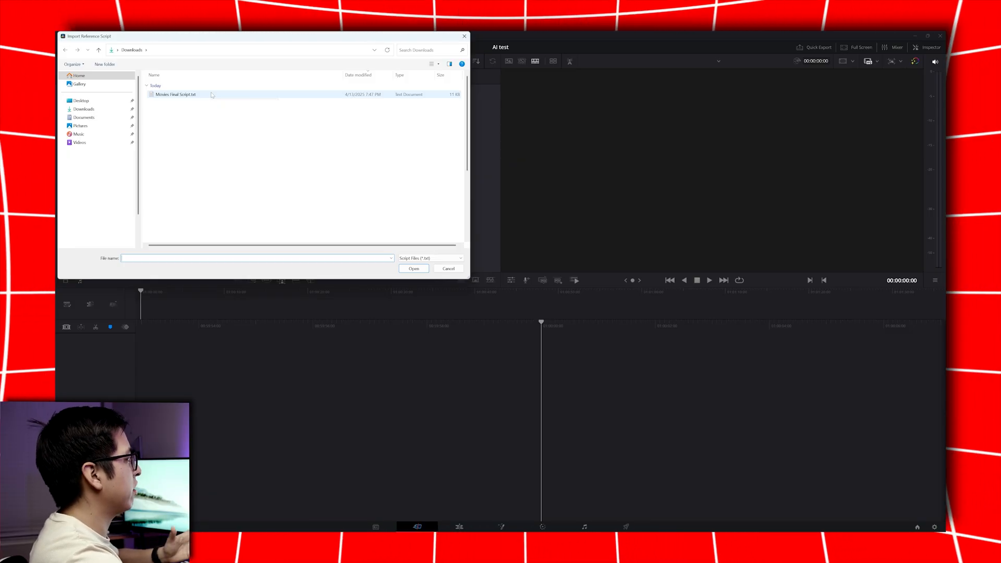
pyautogui.click(413, 268)
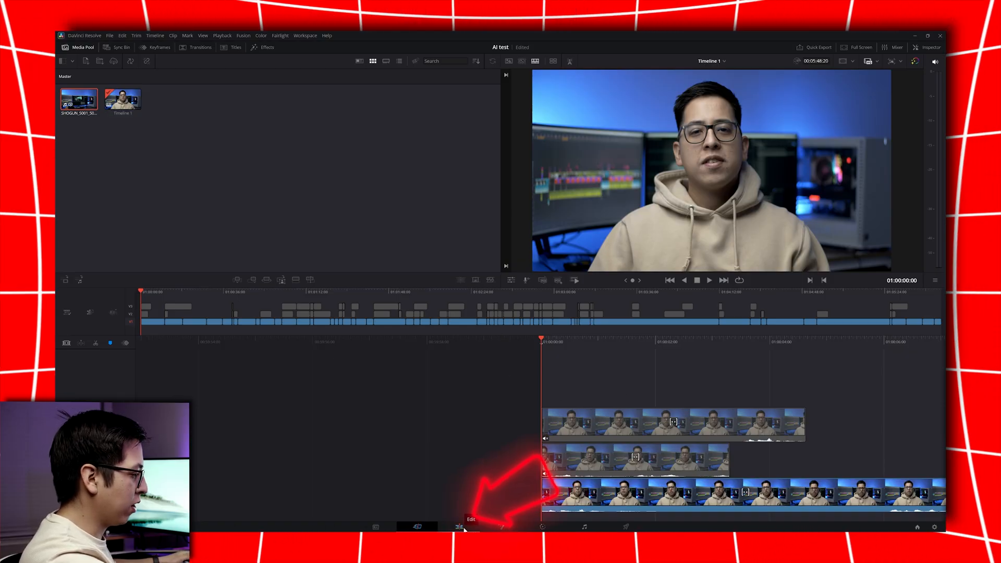
# Step: View Timeline 1 on the Edit page and move the playhead about 33 seconds in
pyautogui.click(460, 527)
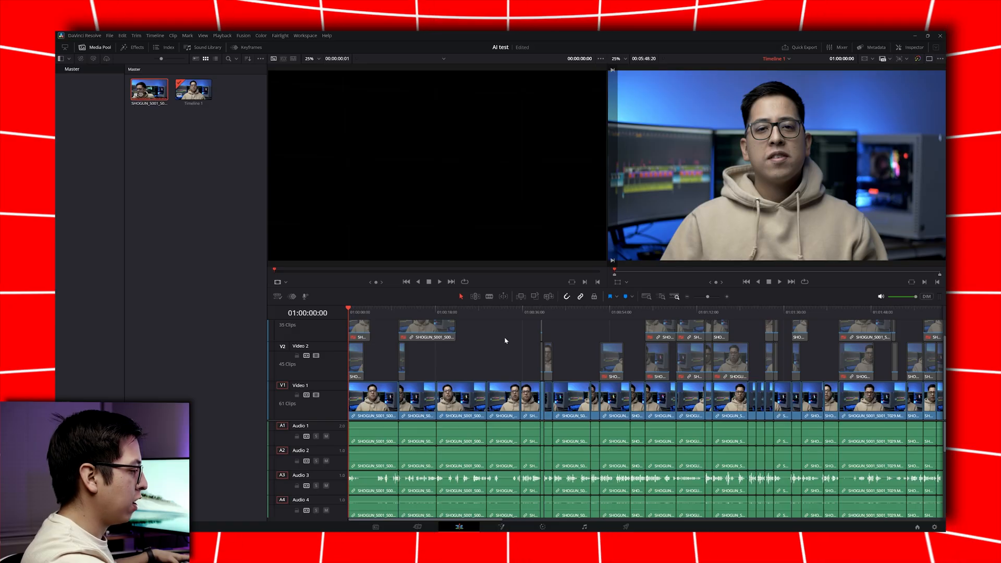
pyautogui.click(511, 312)
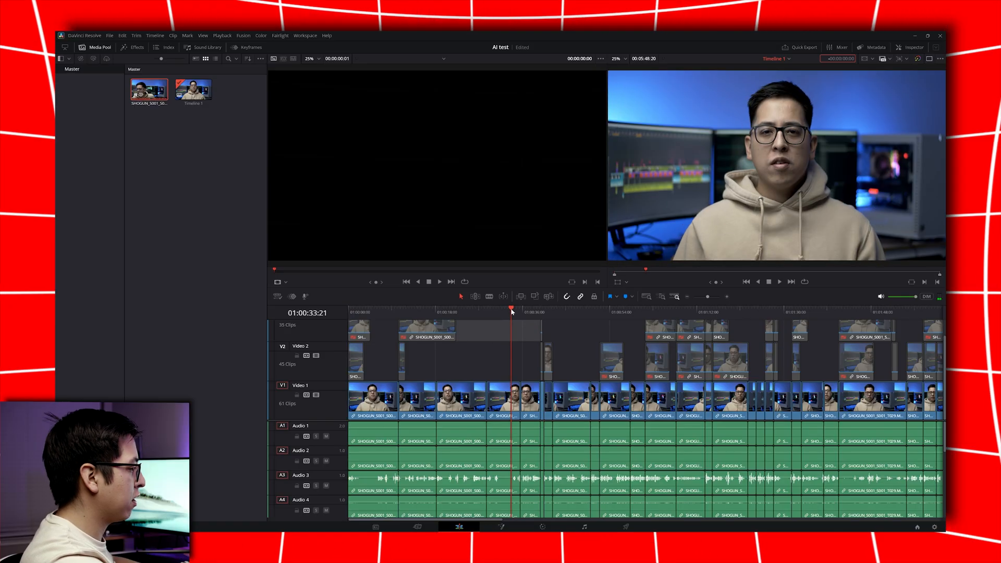